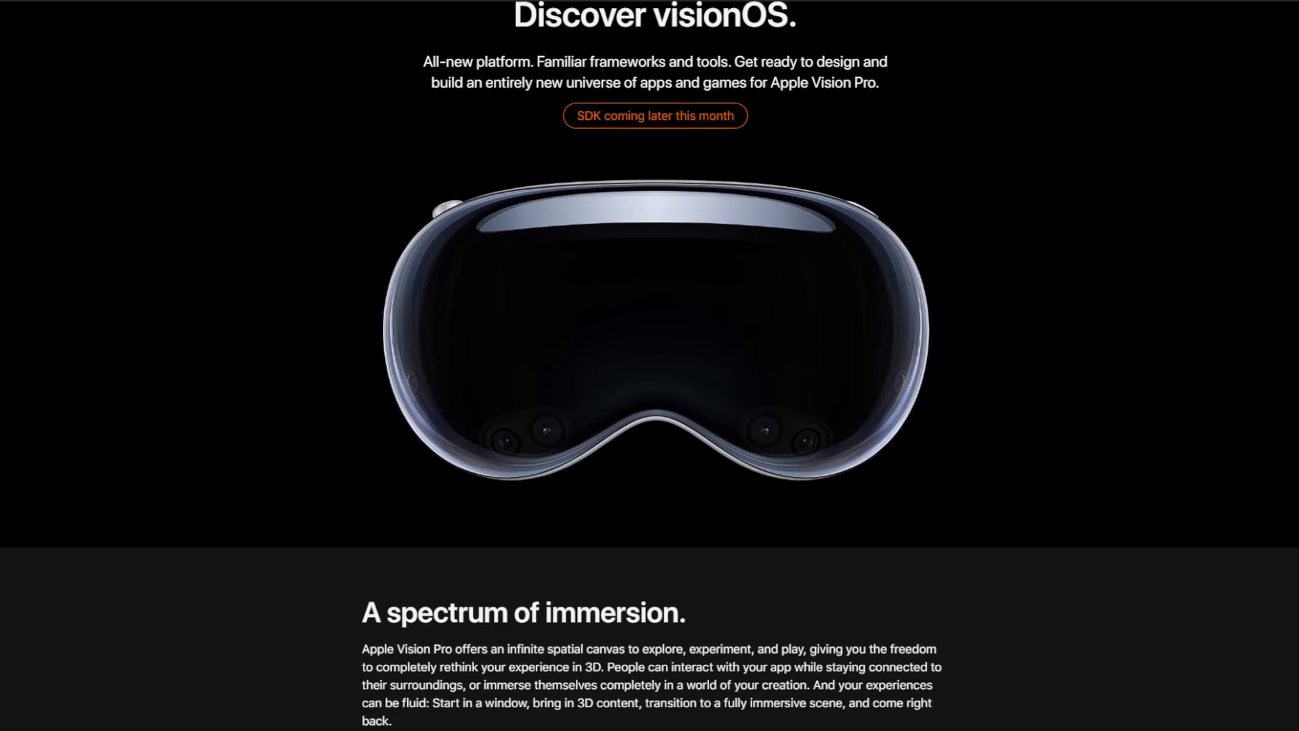
- Review the Right Hand and RightHand Teleport controller setup and the teleport surfaces in the XR rig
scroll(down, 3)
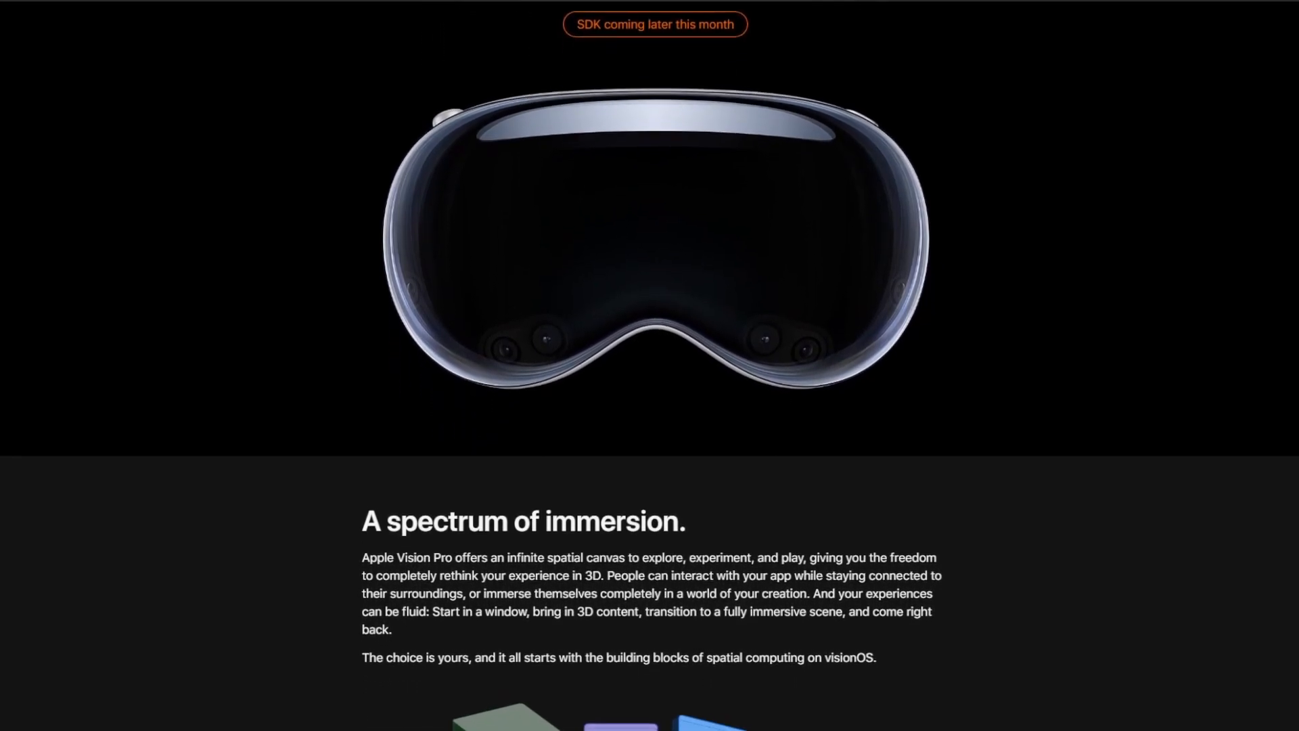
scroll(down, 3)
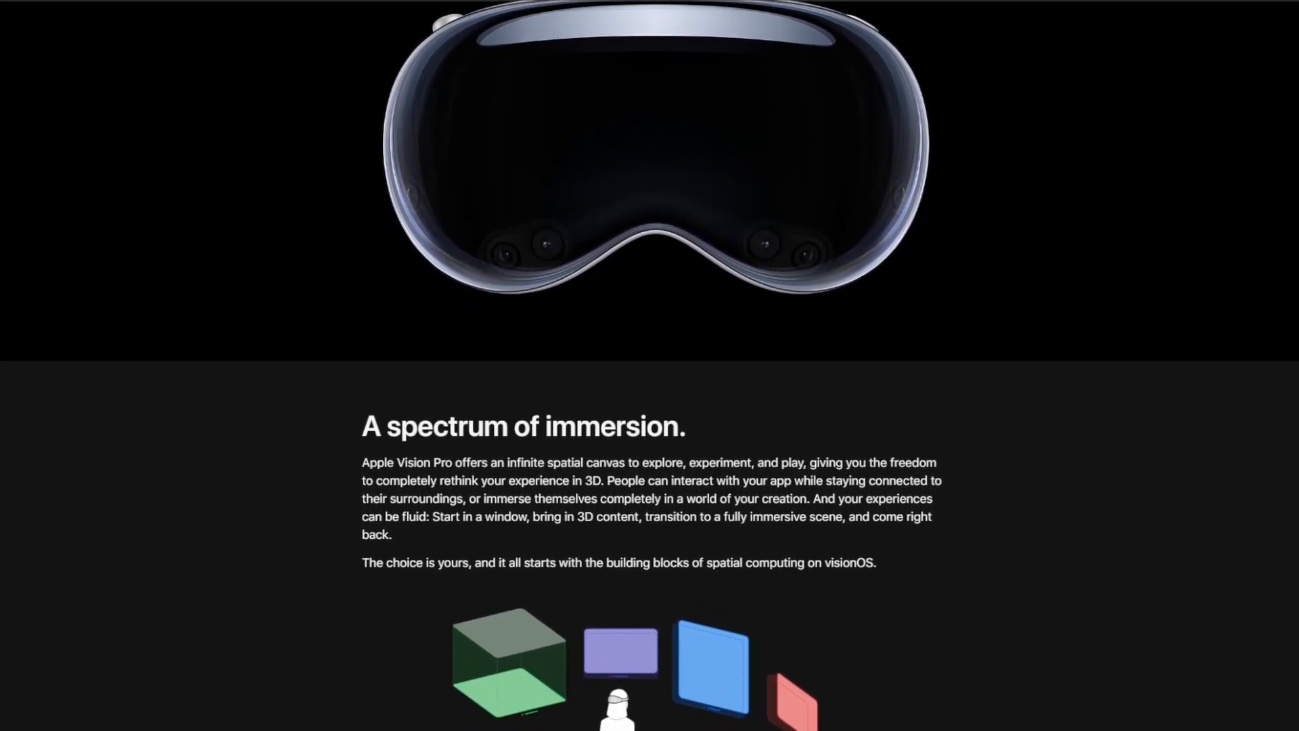
scroll(down, 3)
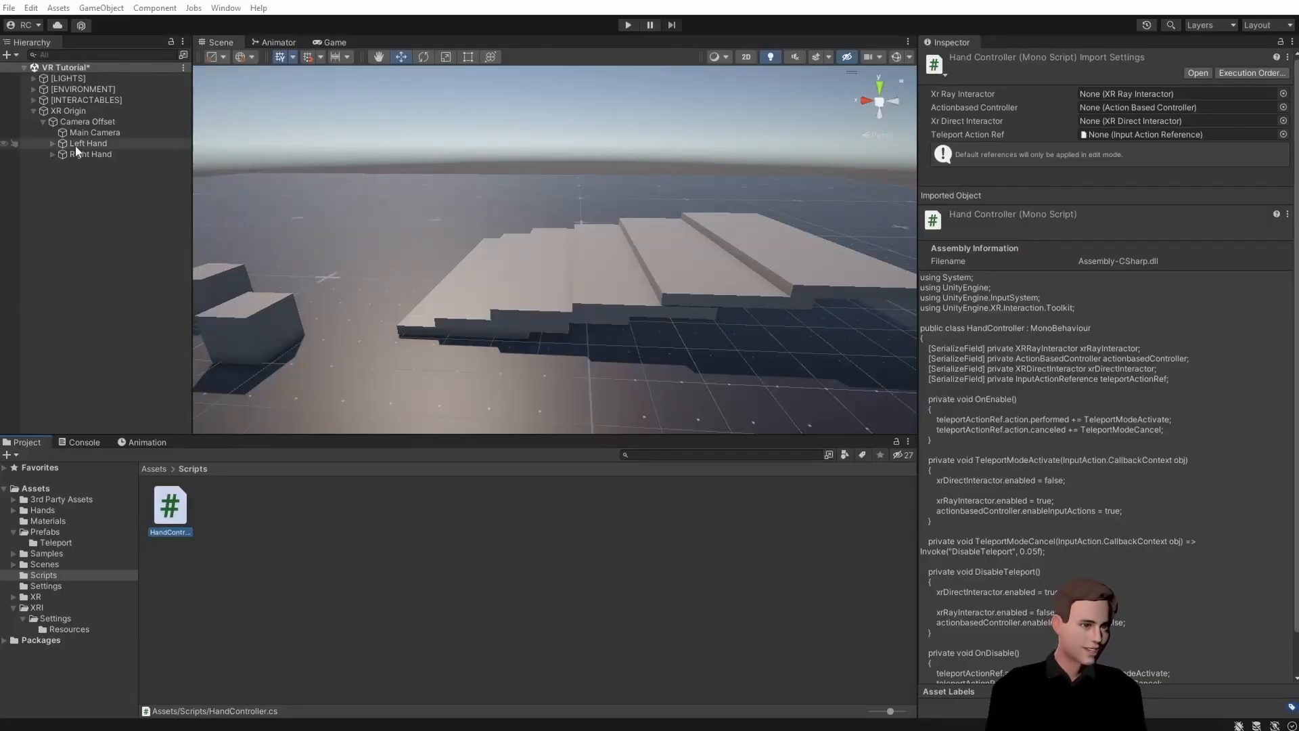
click(90, 155)
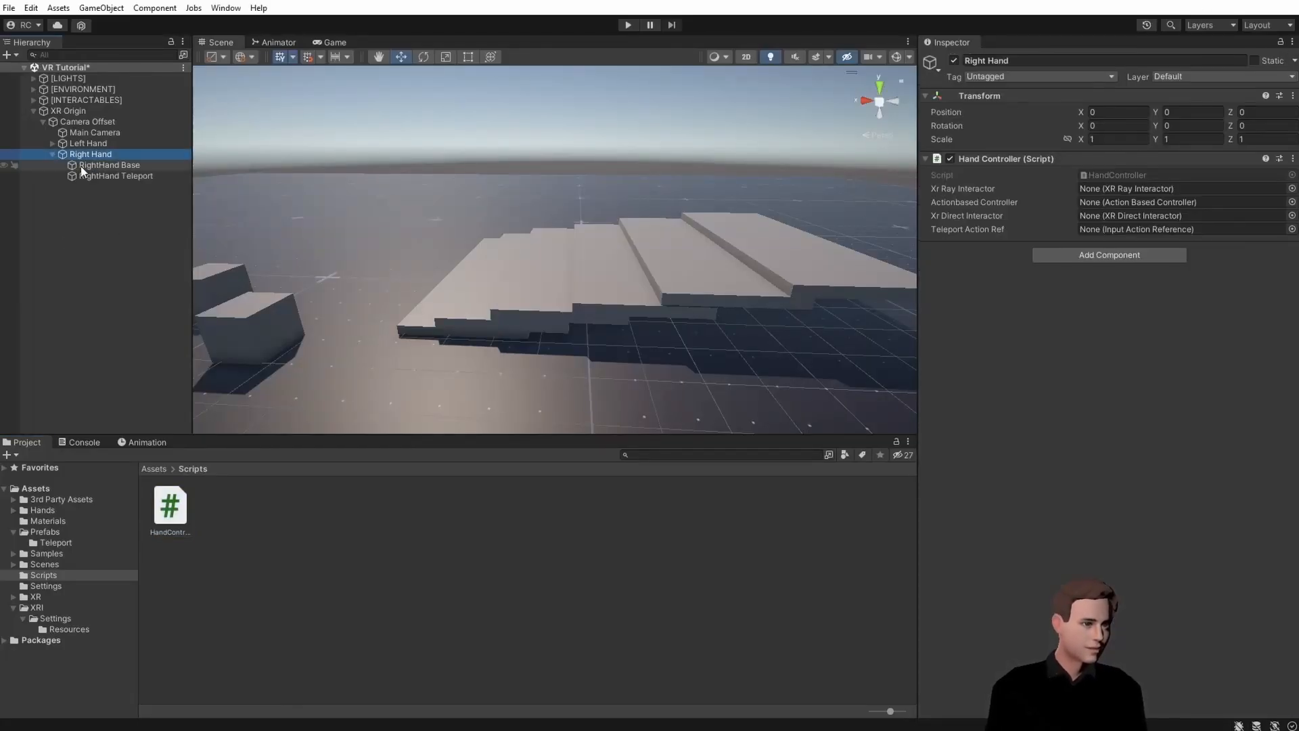
click(115, 176)
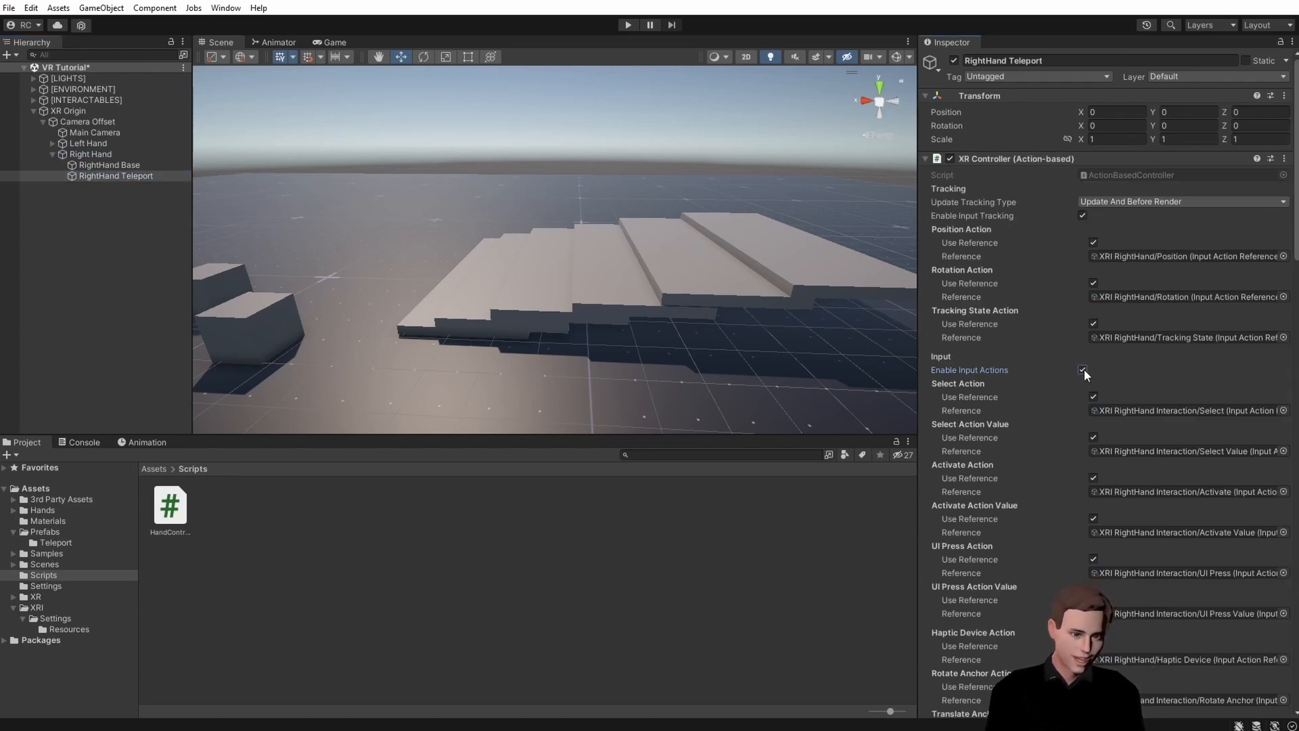
click(1082, 370)
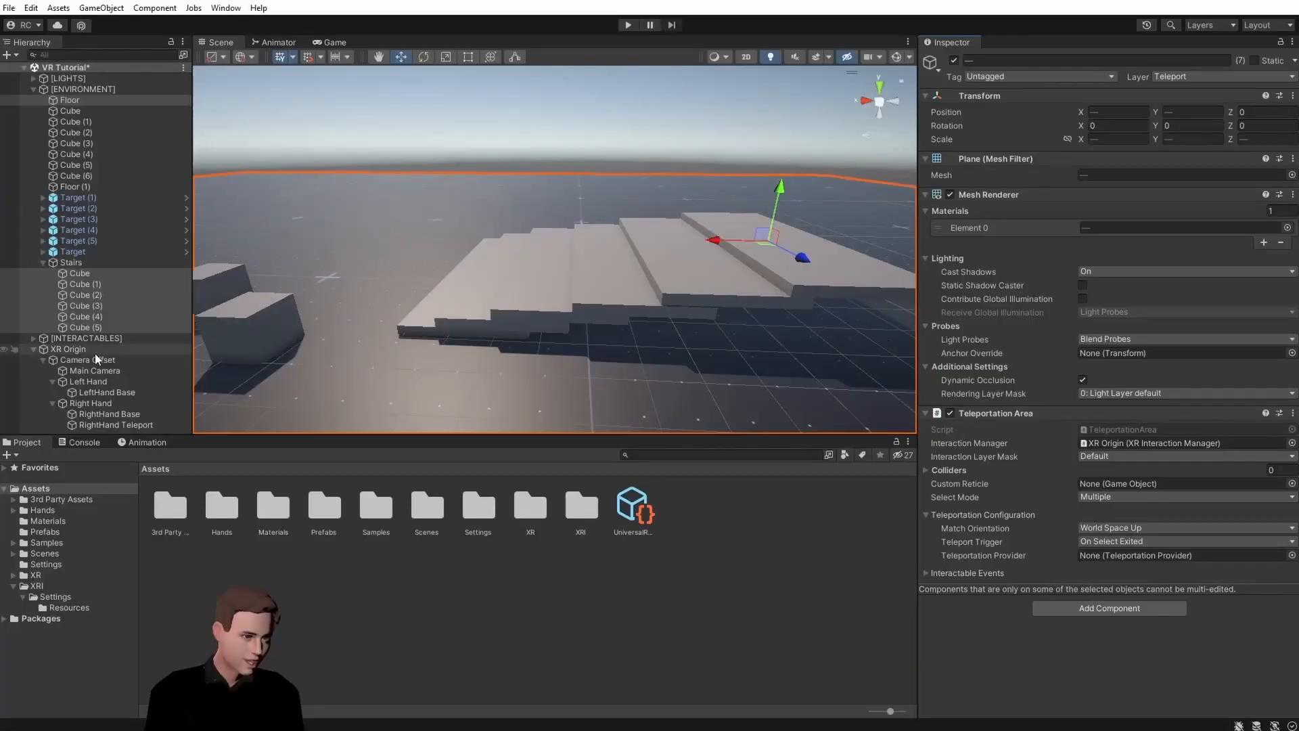
- On XR Origin, bring up Add Component and search for teleportation components
click(67, 349)
text(telepo)
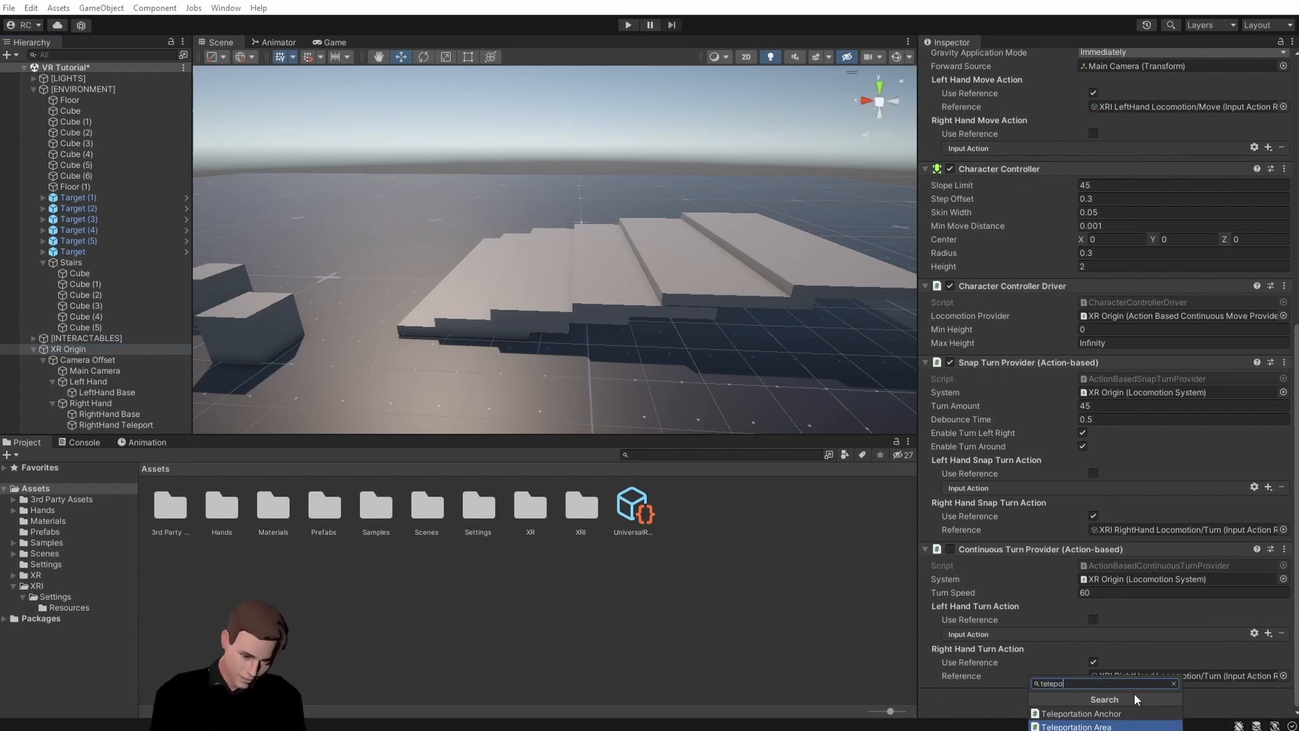
click(1078, 726)
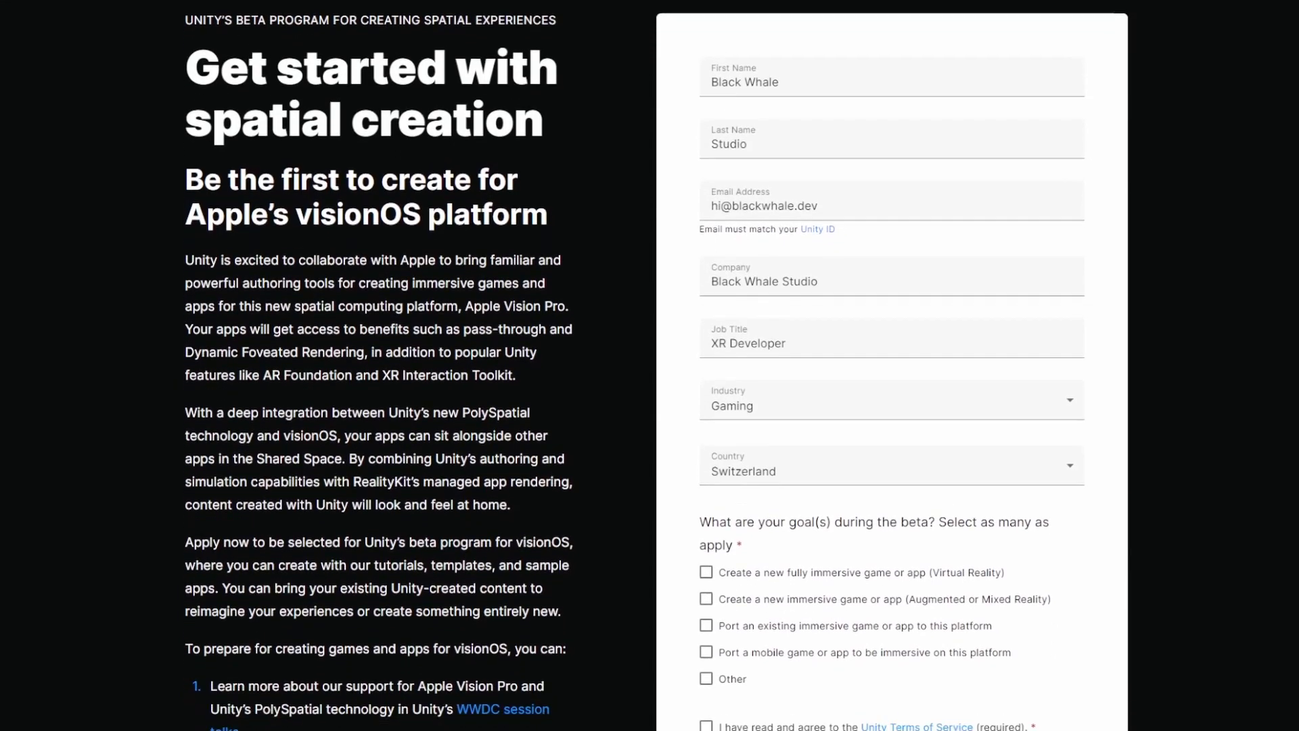
scroll(down, 3)
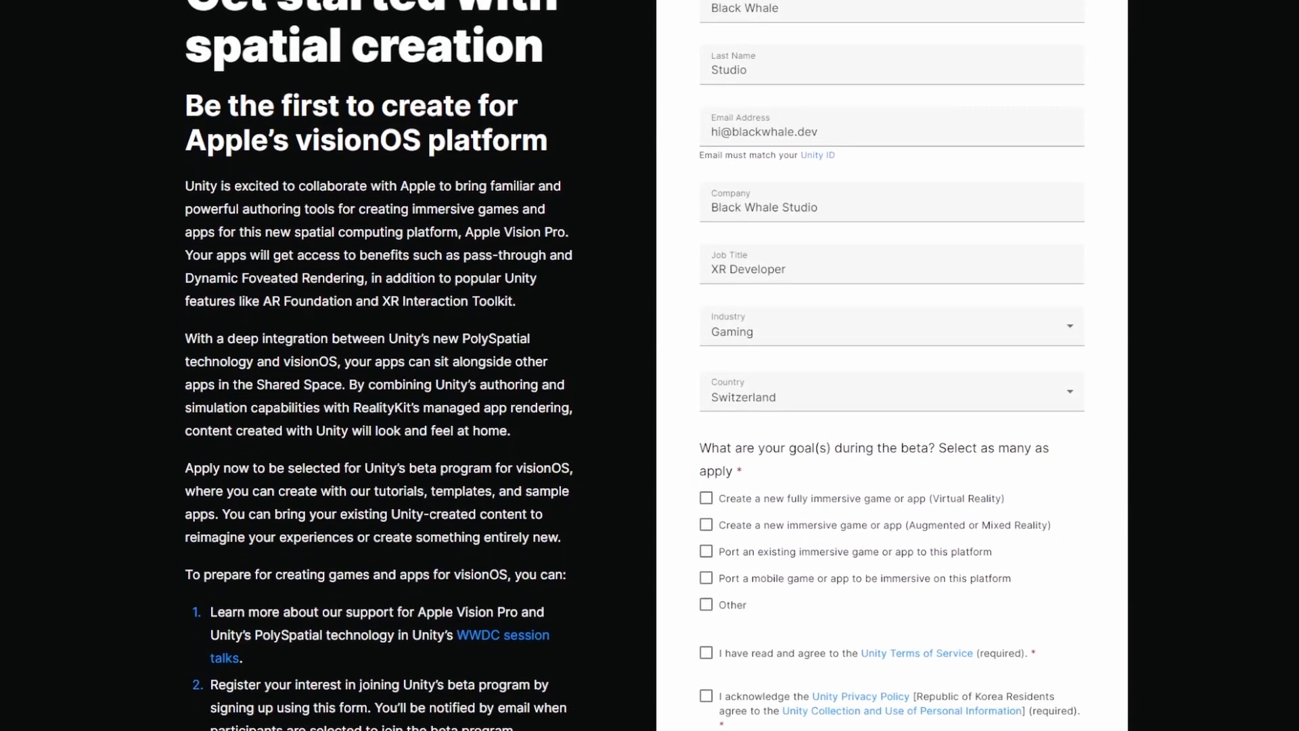
scroll(down, 3)
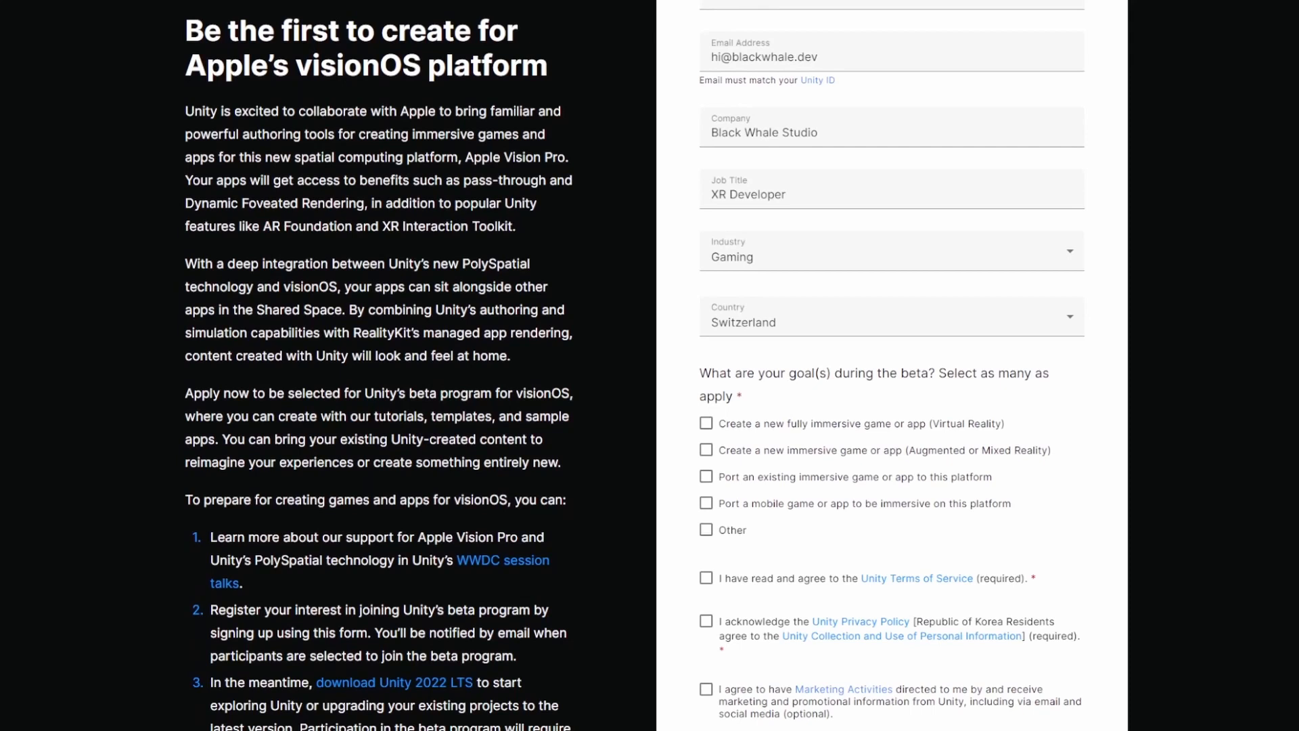
scroll(down, 3)
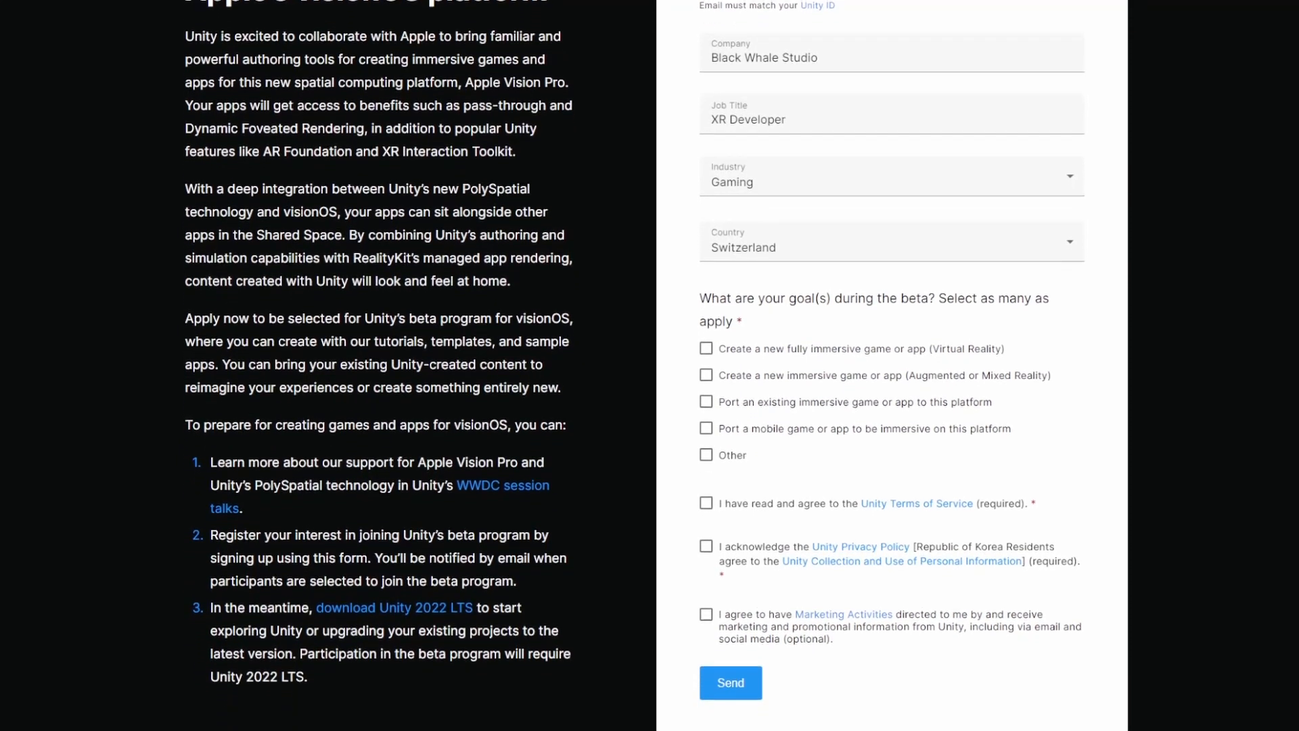
scroll(down, 3)
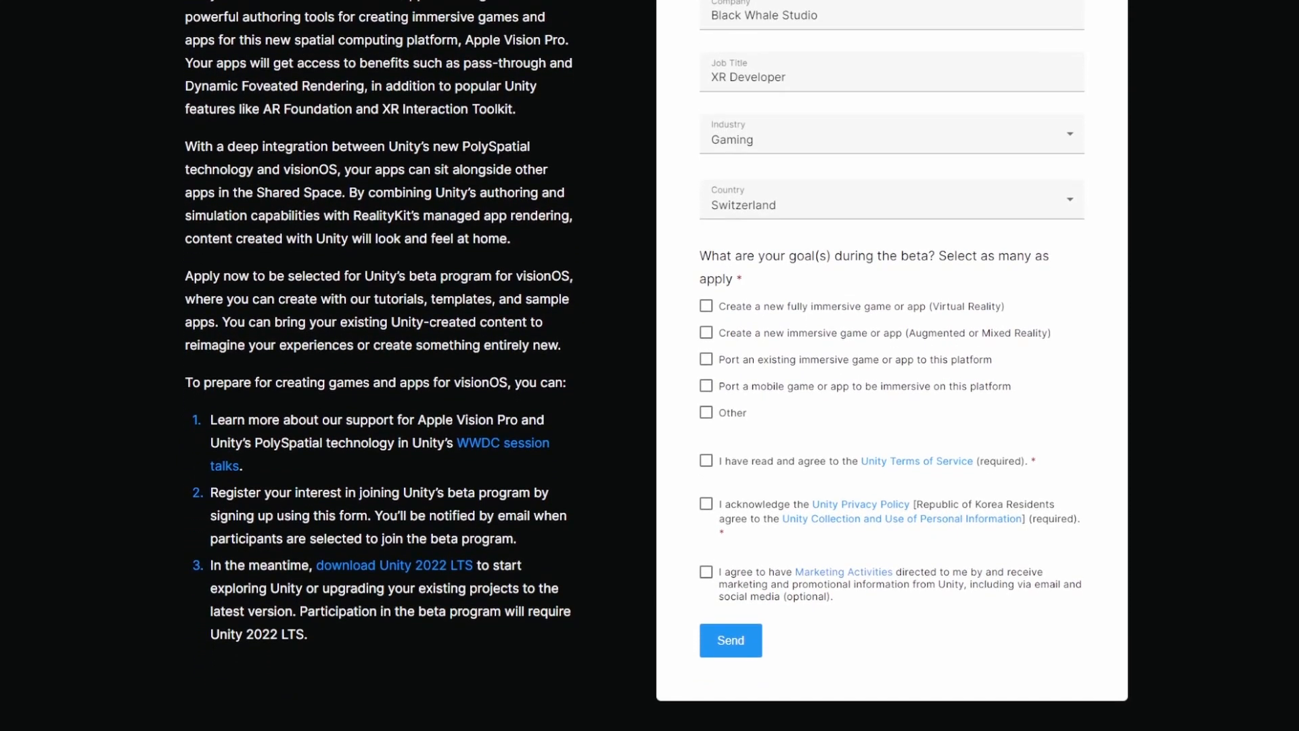